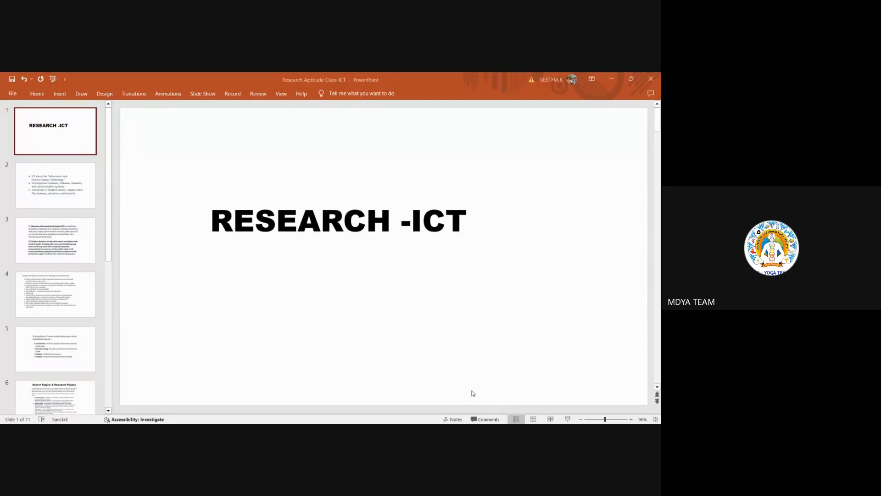
mouse_move(237, 327)
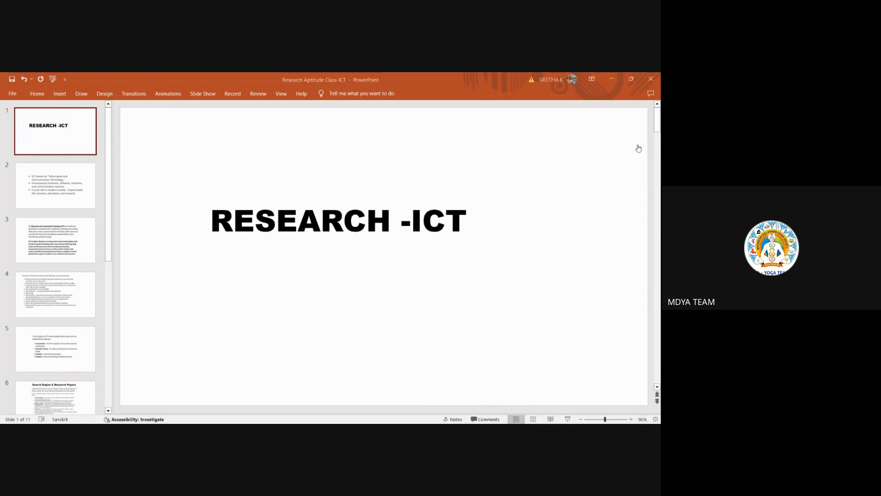
mouse_move(624, 375)
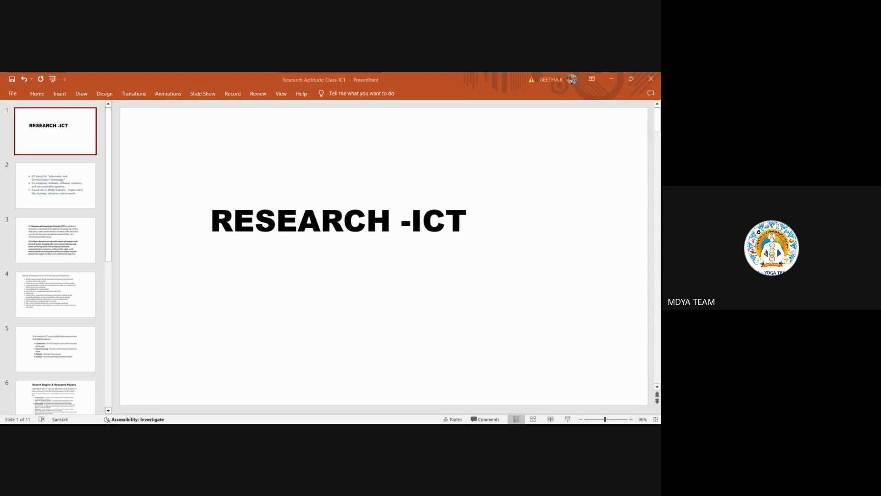
mouse_move(479, 405)
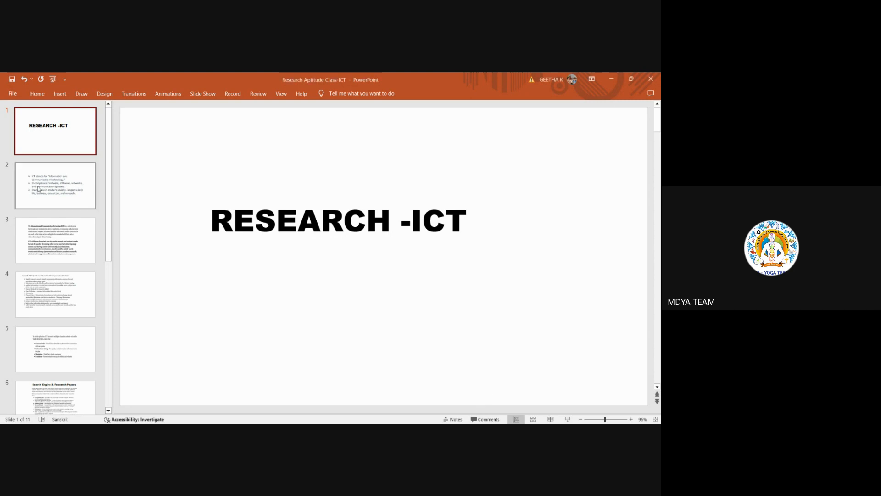
Display slide 2 listing what ICT stands for, covers, and impacts
left_click(55, 186)
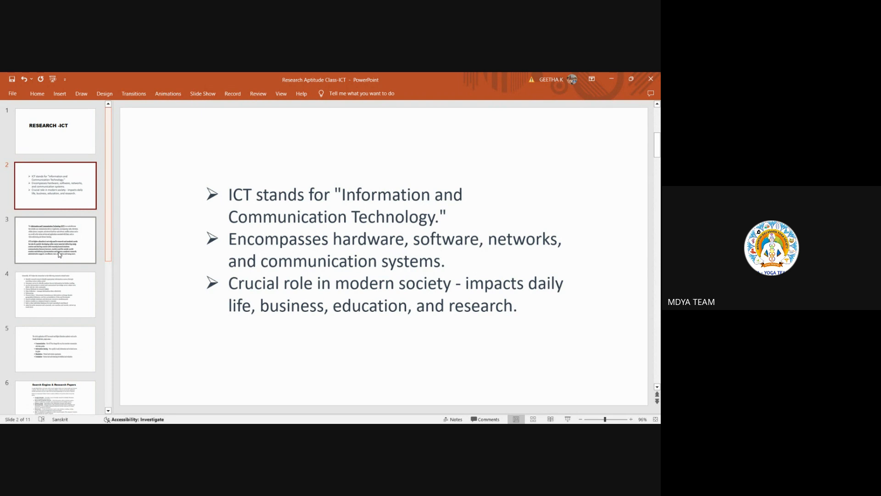
Advance through slide 3 on ICT in higher education to slide 4 on ICT research tasks
left_click(55, 240)
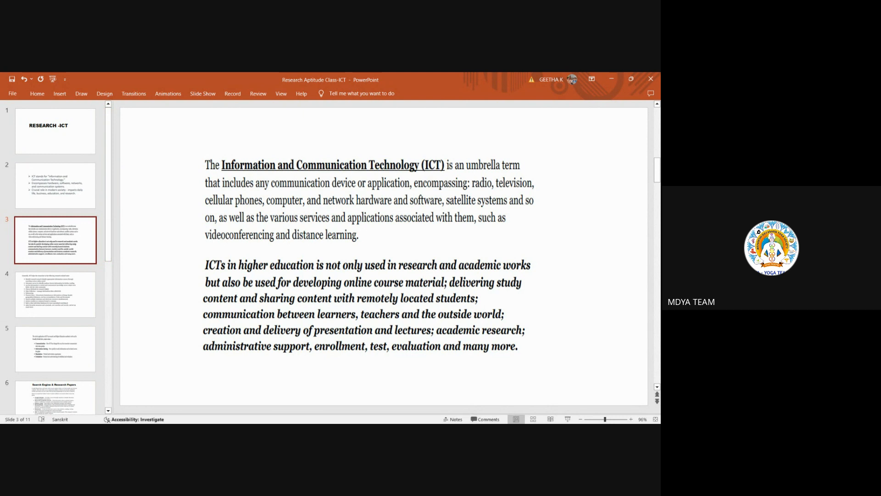
mouse_move(420, 383)
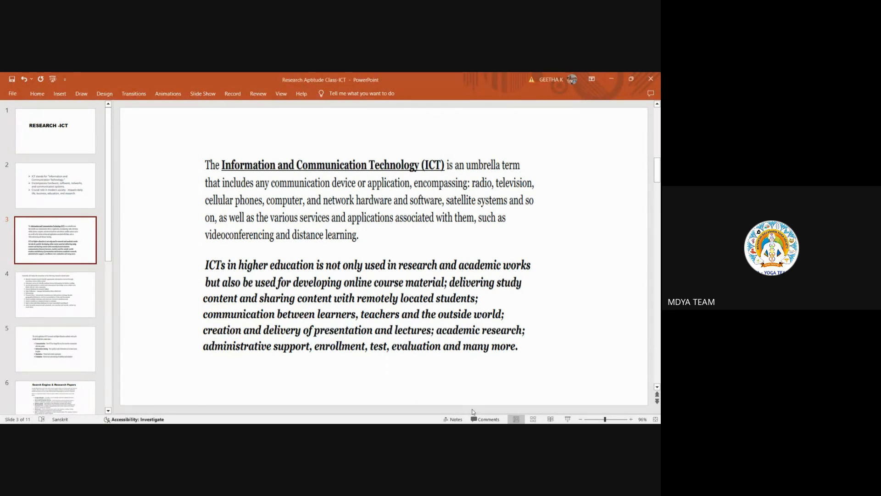
mouse_move(448, 382)
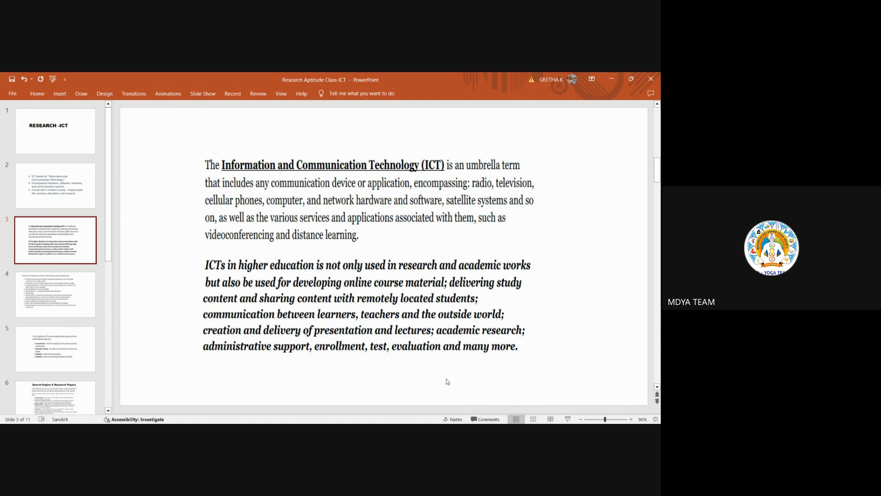
mouse_move(443, 381)
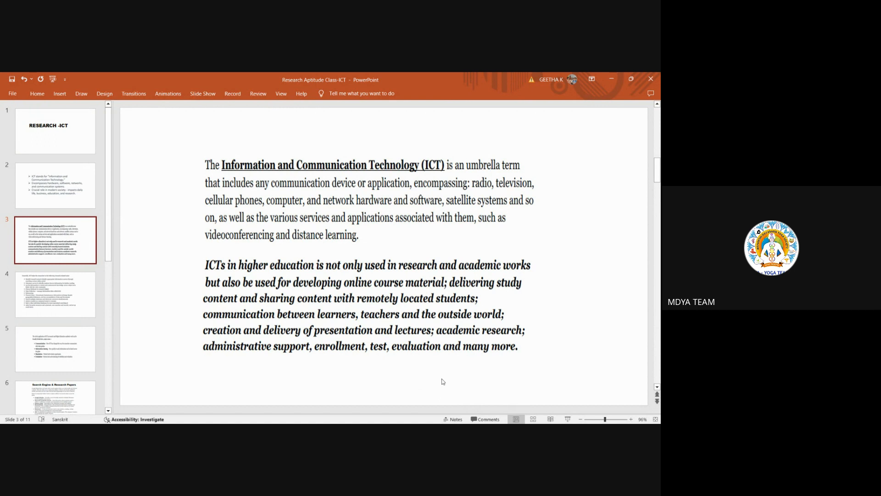
left_click(55, 295)
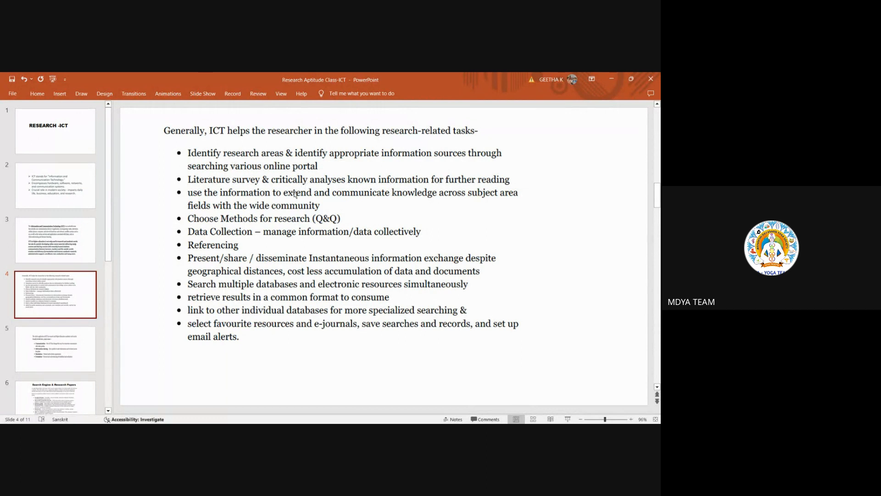
mouse_move(304, 209)
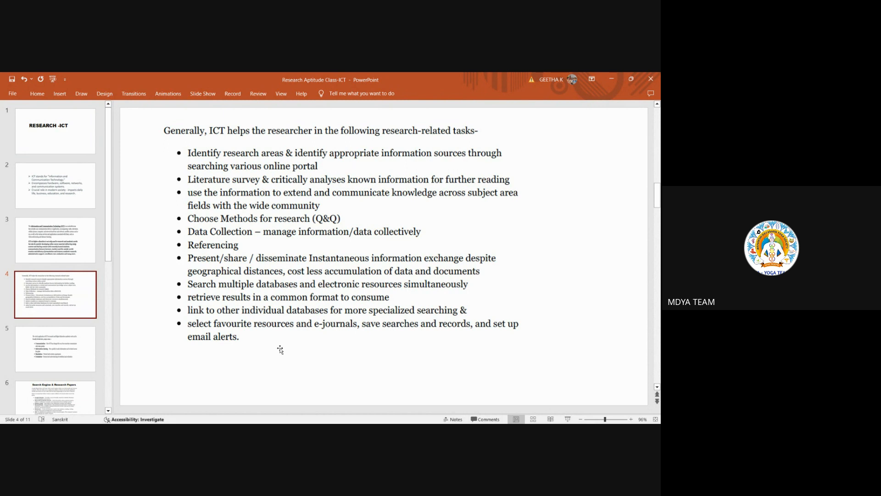
mouse_move(379, 378)
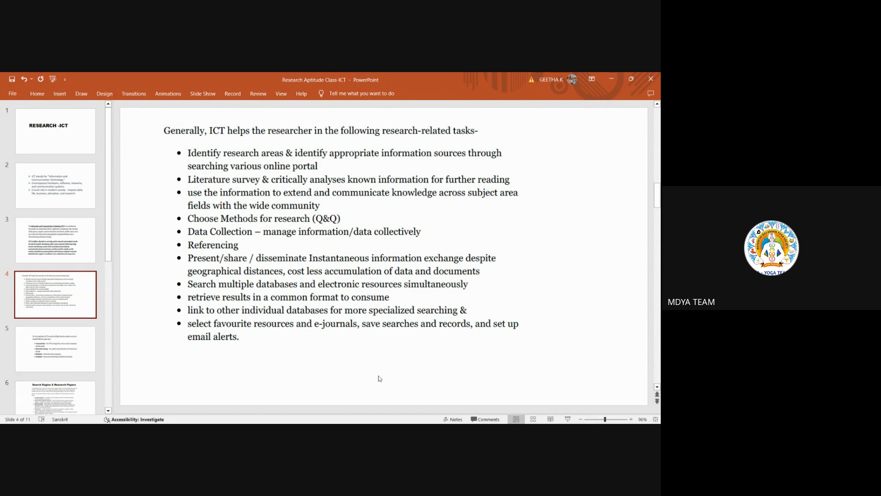
mouse_move(398, 358)
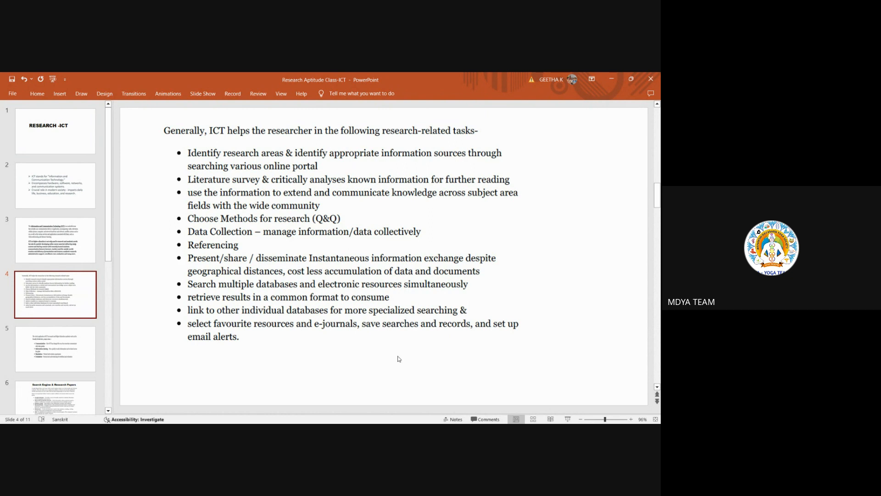
mouse_move(463, 368)
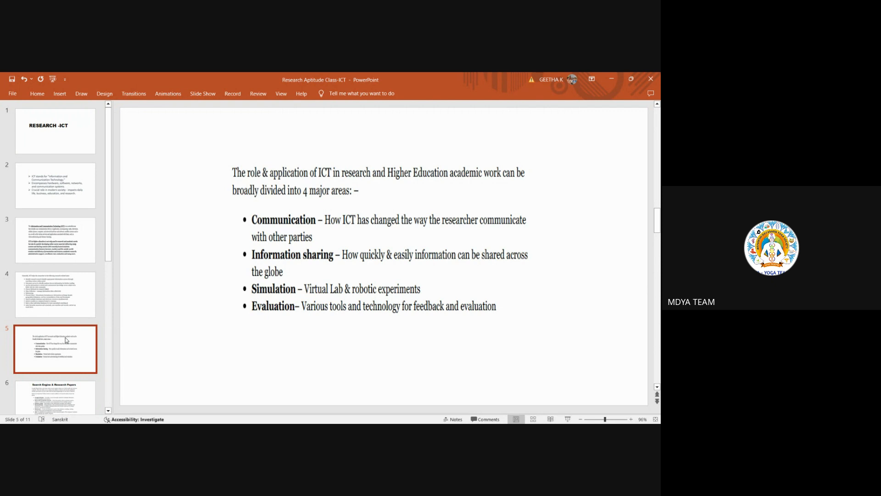
mouse_move(53, 355)
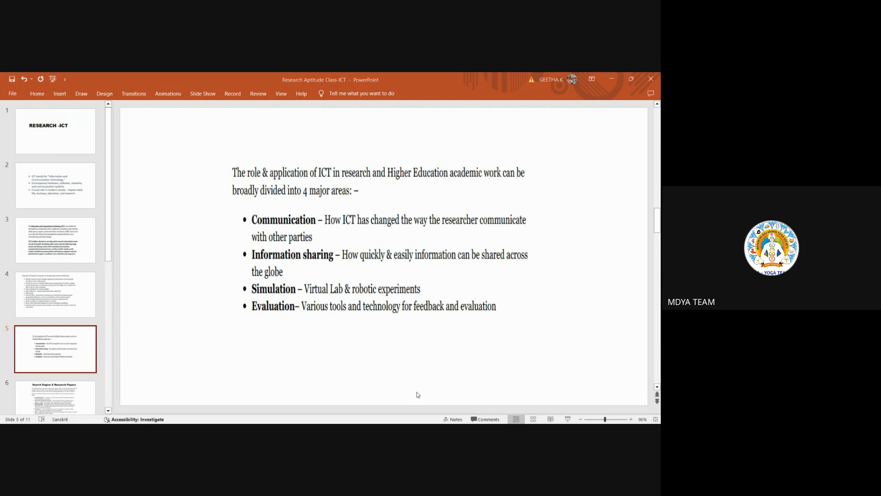
mouse_move(492, 404)
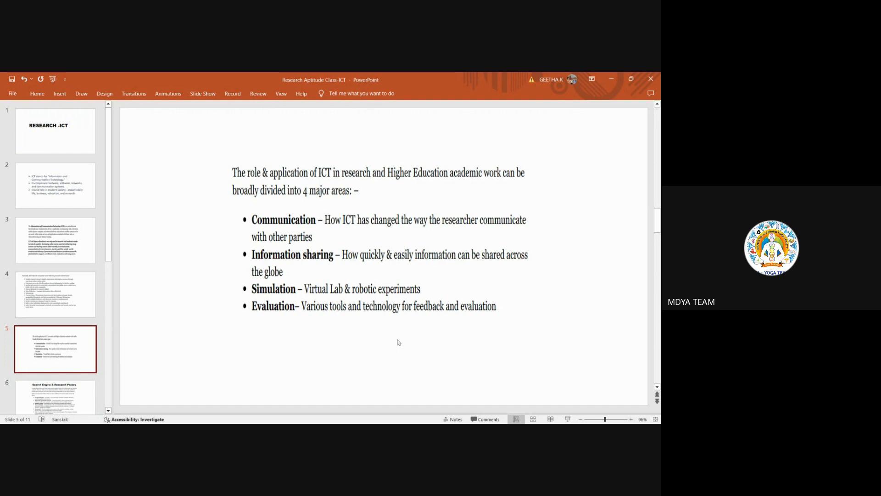
mouse_move(154, 408)
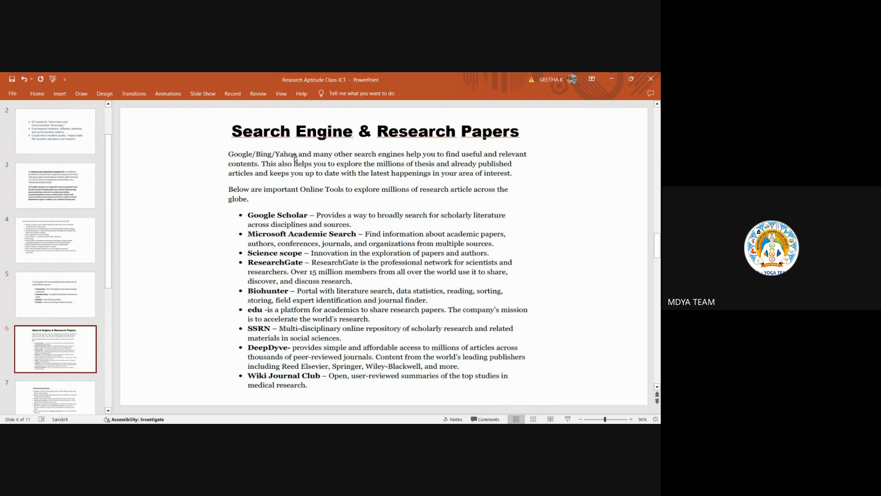
mouse_move(604, 307)
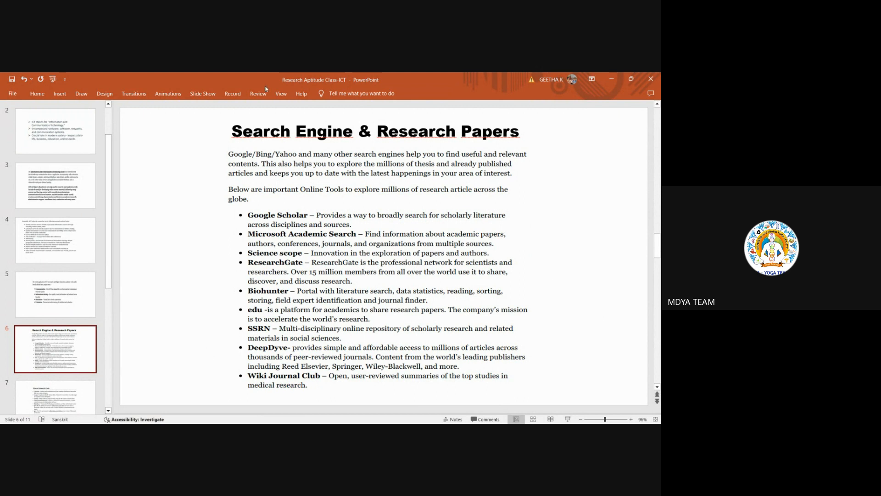
mouse_move(602, 386)
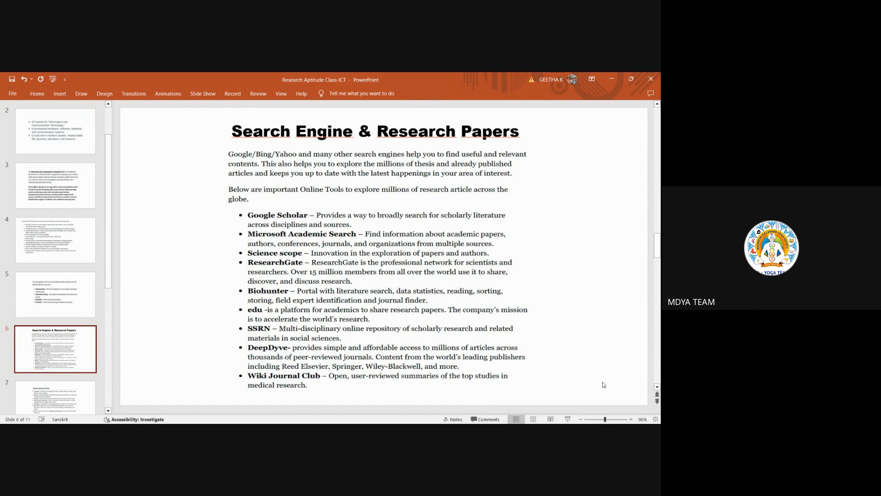
mouse_move(650, 347)
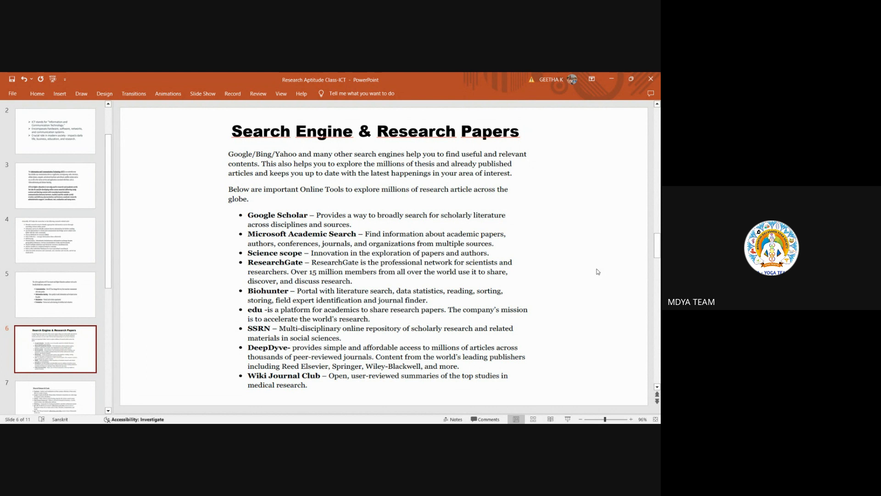
mouse_move(258, 352)
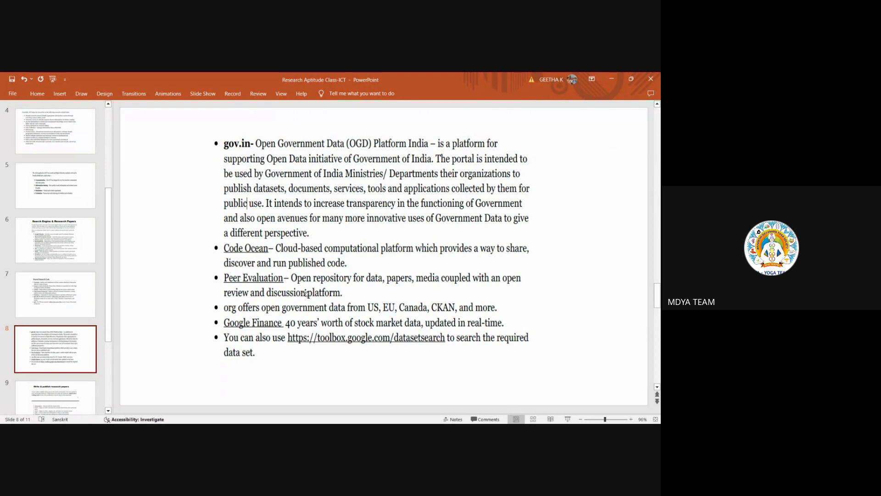
mouse_move(525, 312)
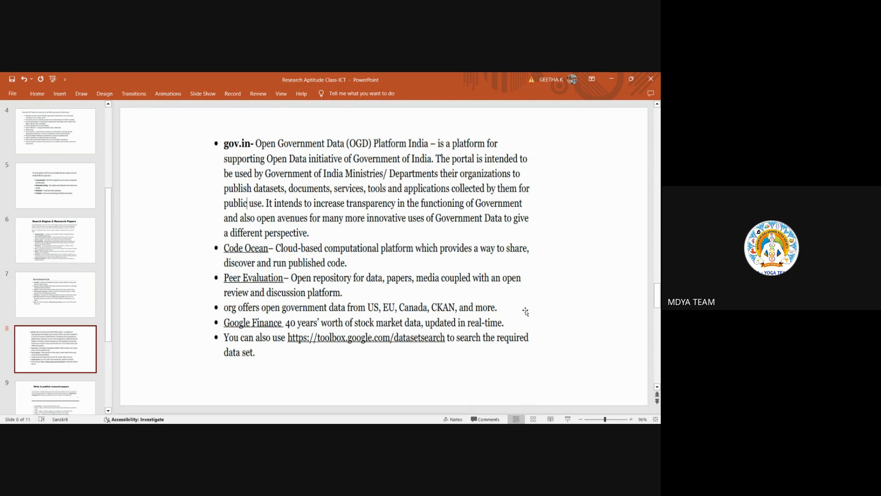
mouse_move(514, 360)
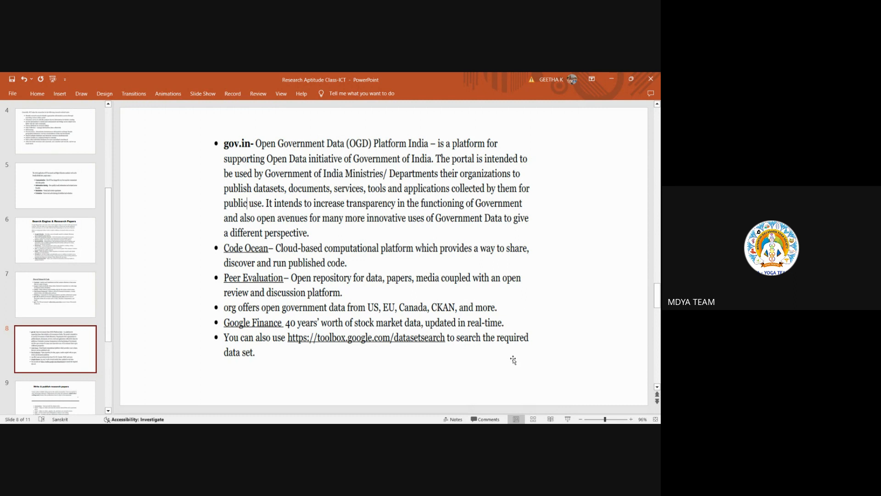
mouse_move(85, 380)
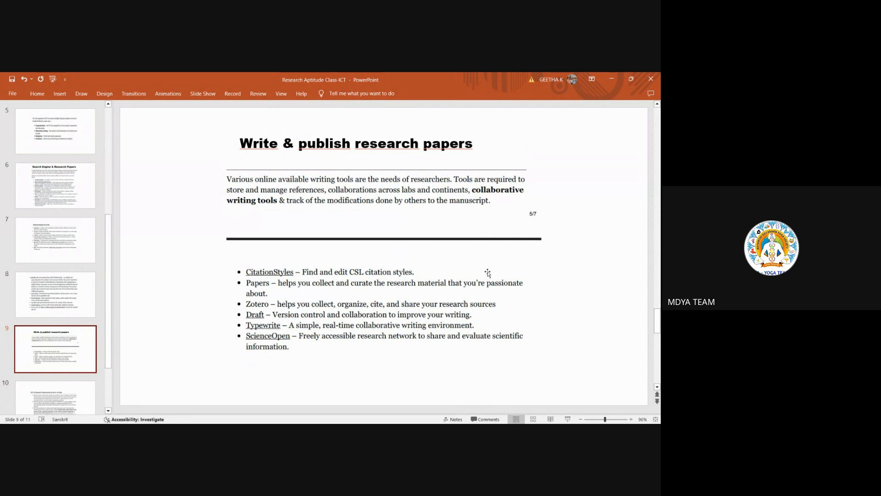
mouse_move(296, 283)
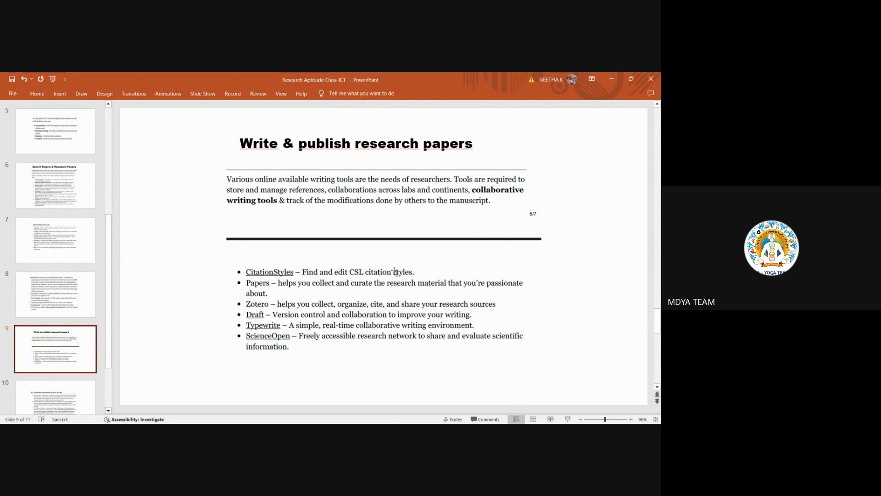
mouse_move(303, 272)
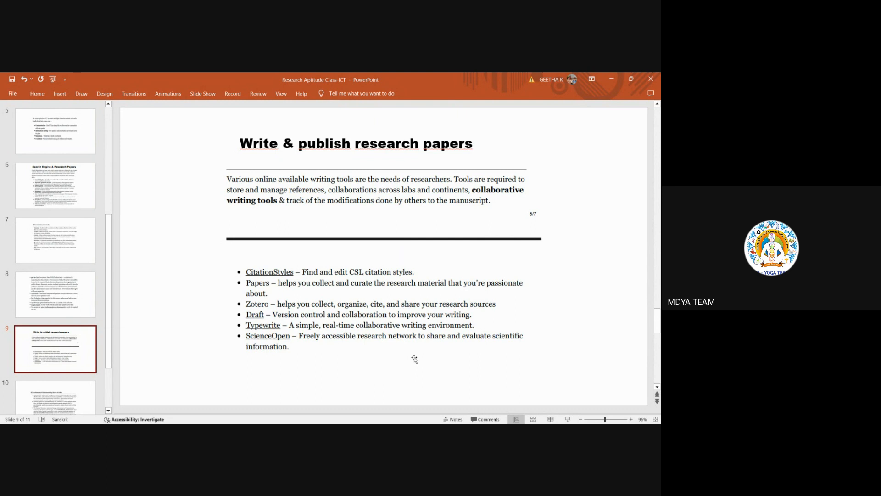
mouse_move(455, 307)
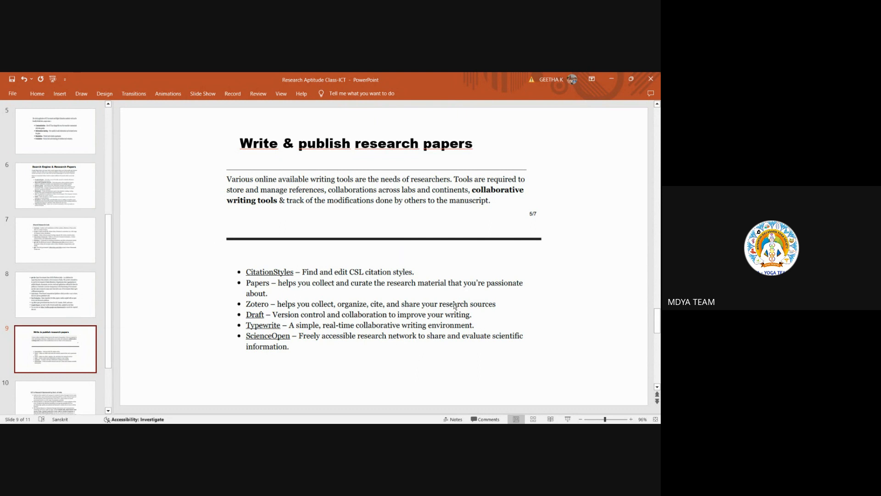
mouse_move(515, 309)
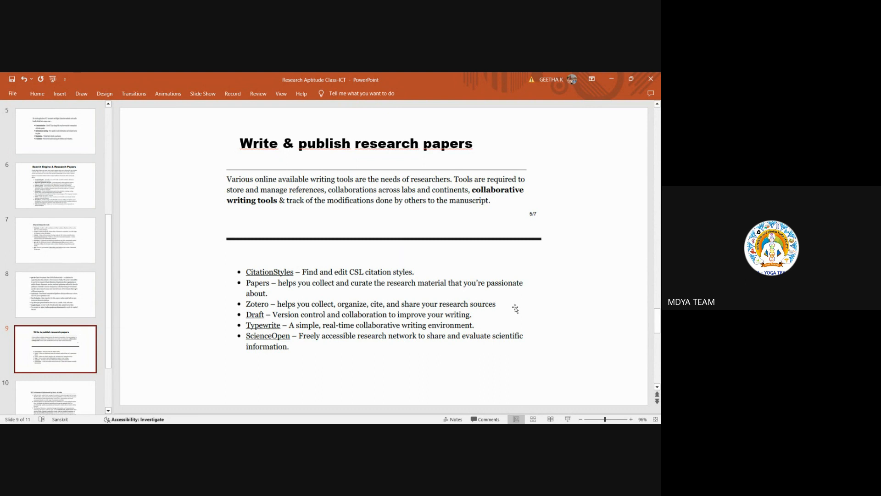
mouse_move(479, 295)
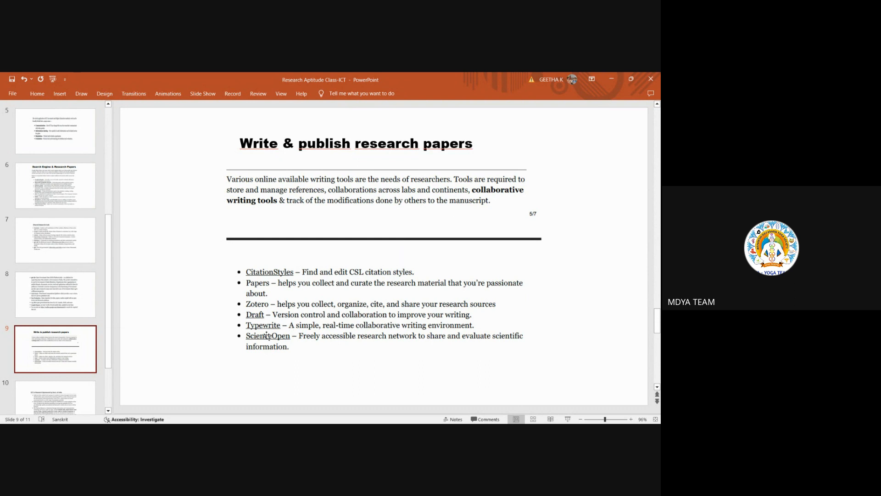
mouse_move(299, 336)
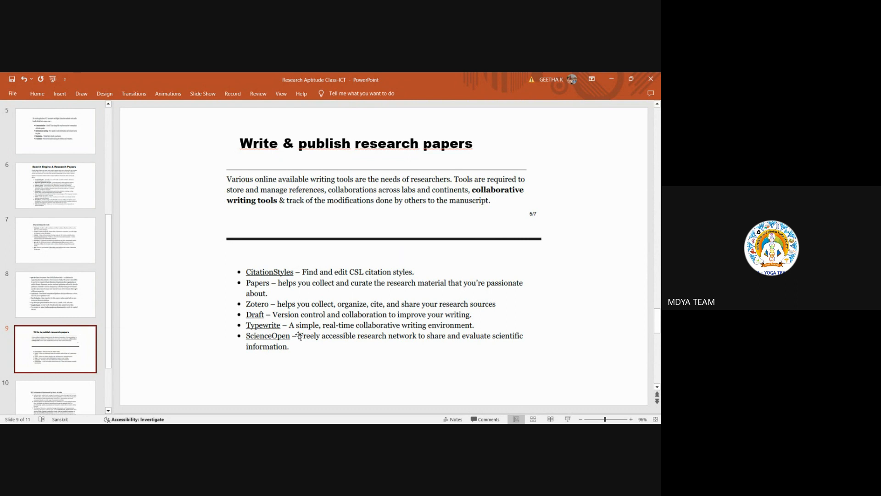
mouse_move(360, 370)
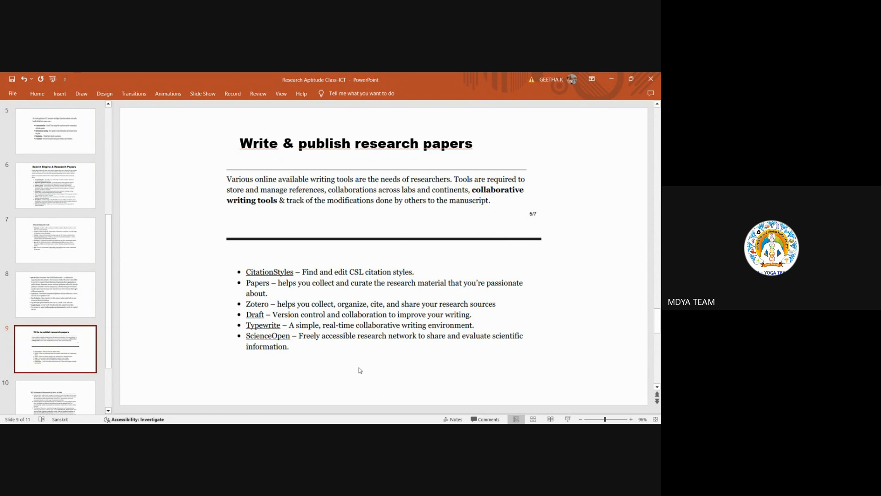
mouse_move(422, 345)
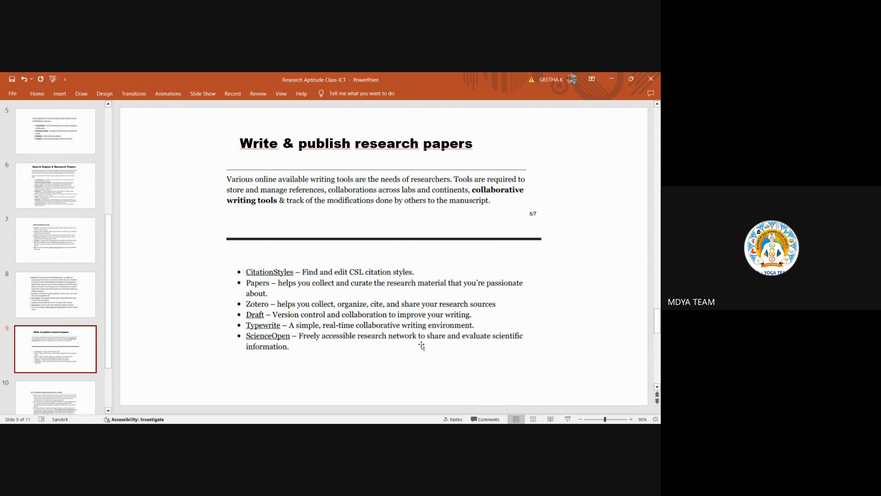
mouse_move(432, 345)
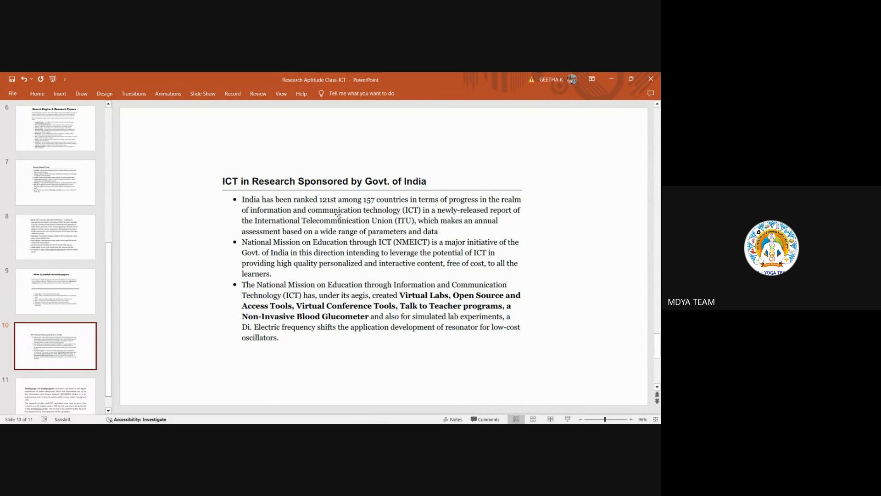
mouse_move(417, 217)
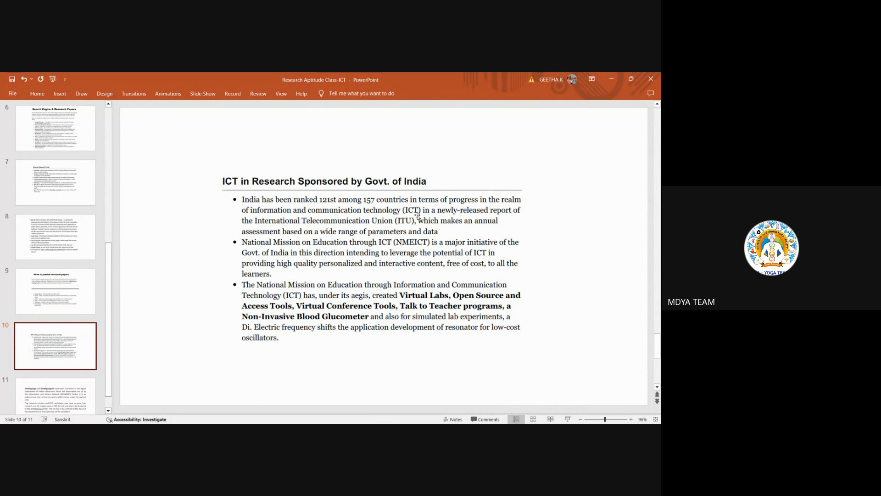
mouse_move(408, 202)
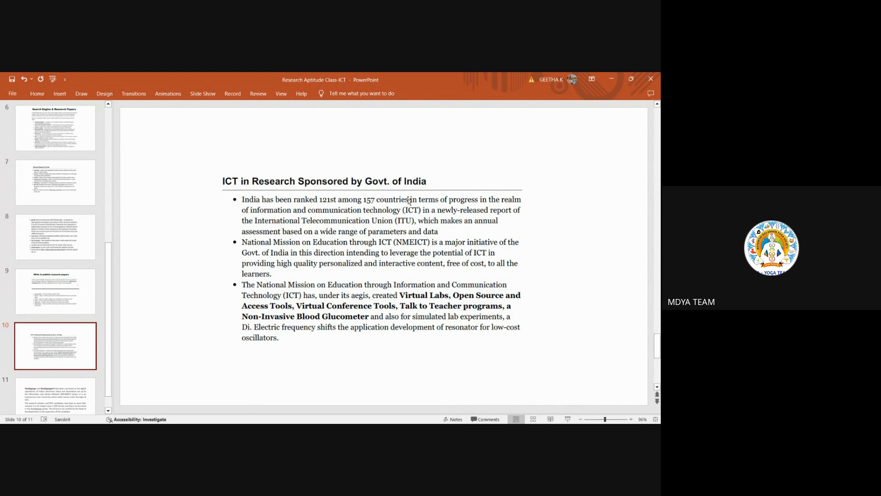
mouse_move(354, 336)
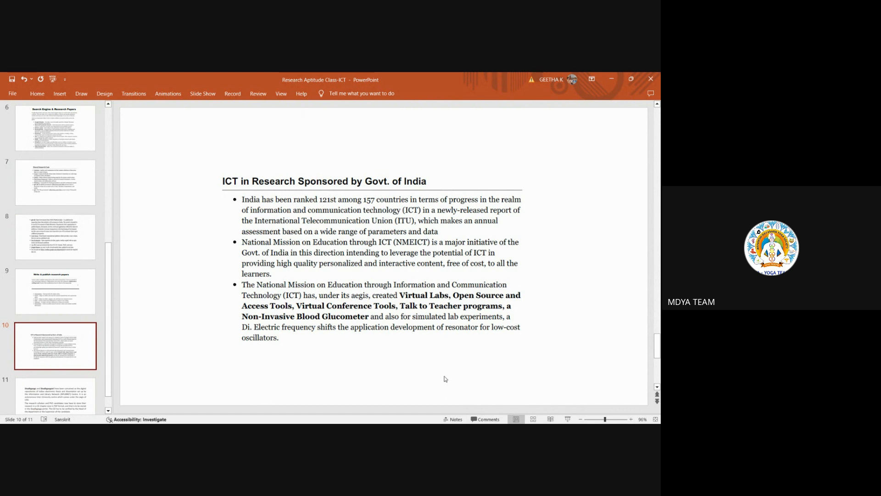
mouse_move(494, 383)
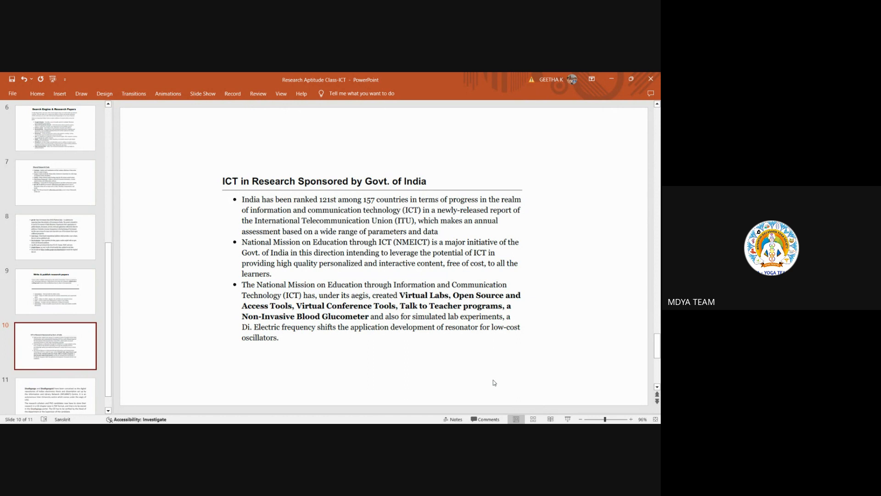
mouse_move(439, 306)
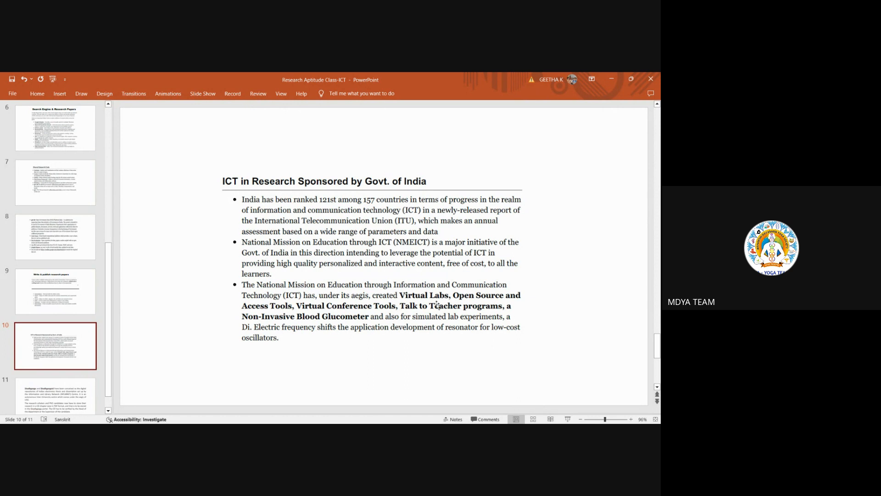
mouse_move(470, 348)
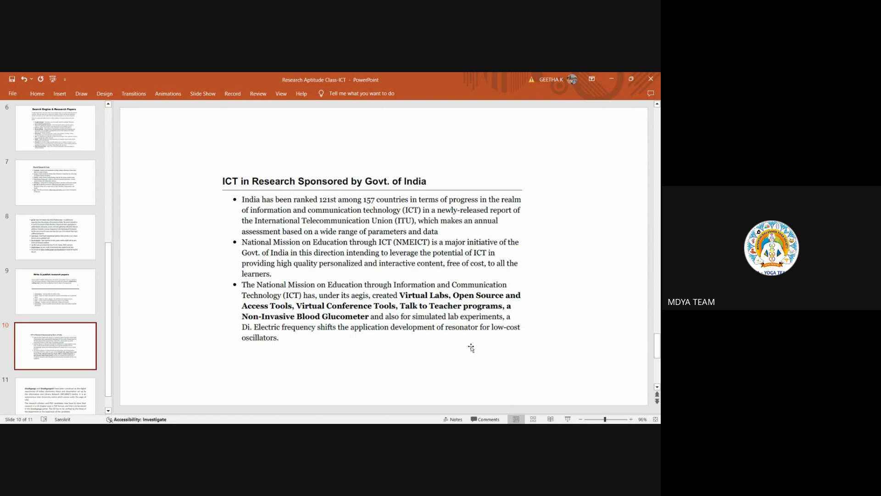
mouse_move(131, 351)
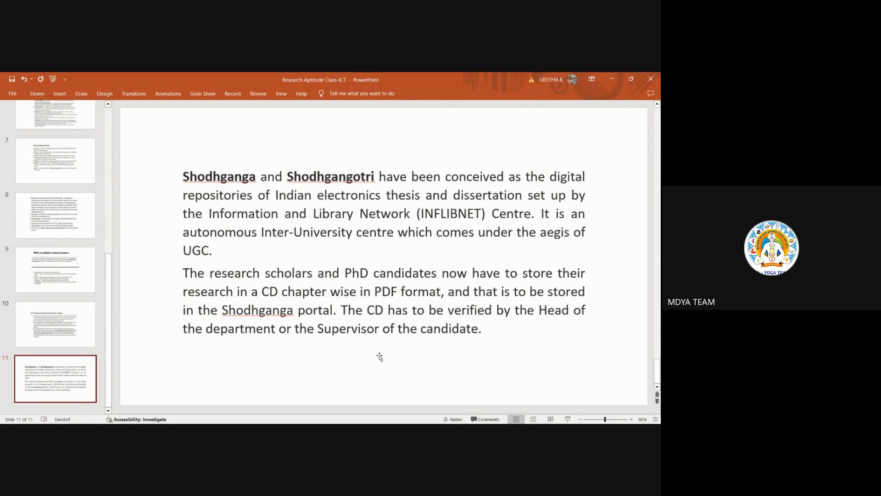
mouse_move(409, 155)
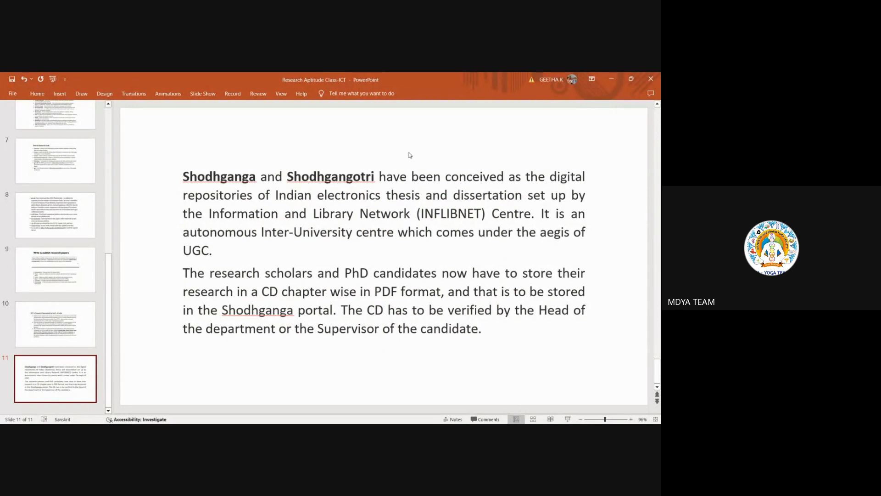
mouse_move(250, 218)
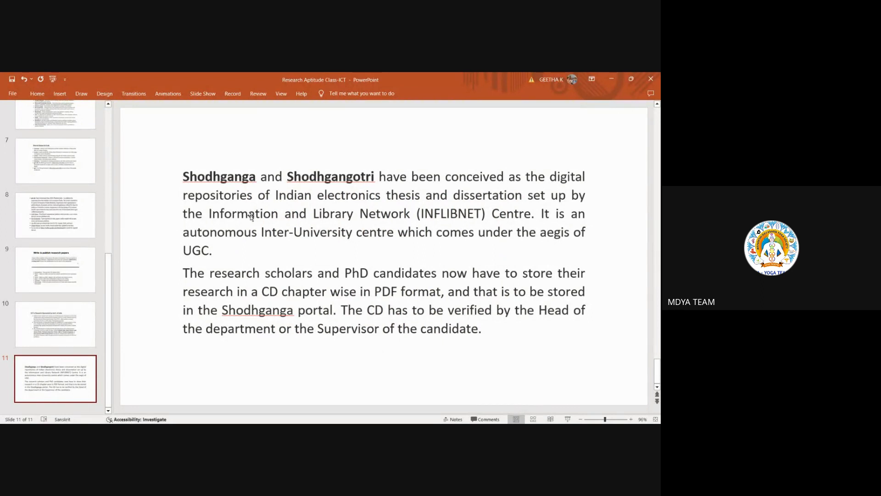
mouse_move(238, 223)
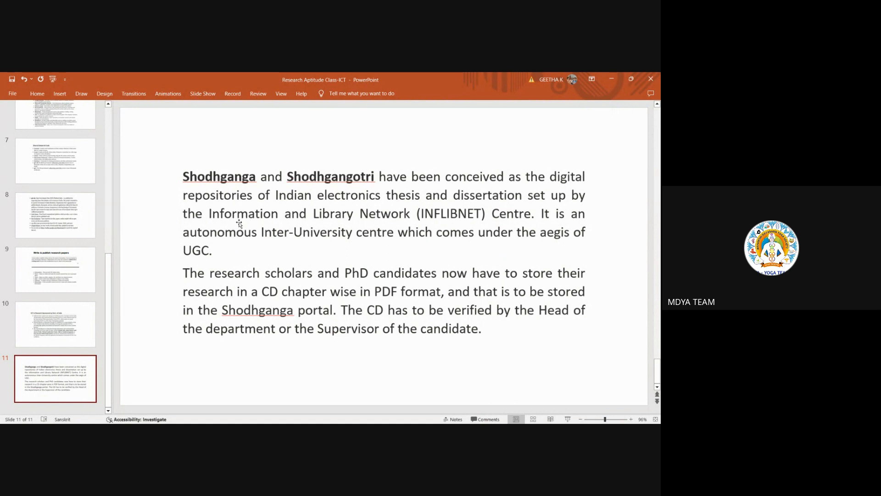
mouse_move(234, 225)
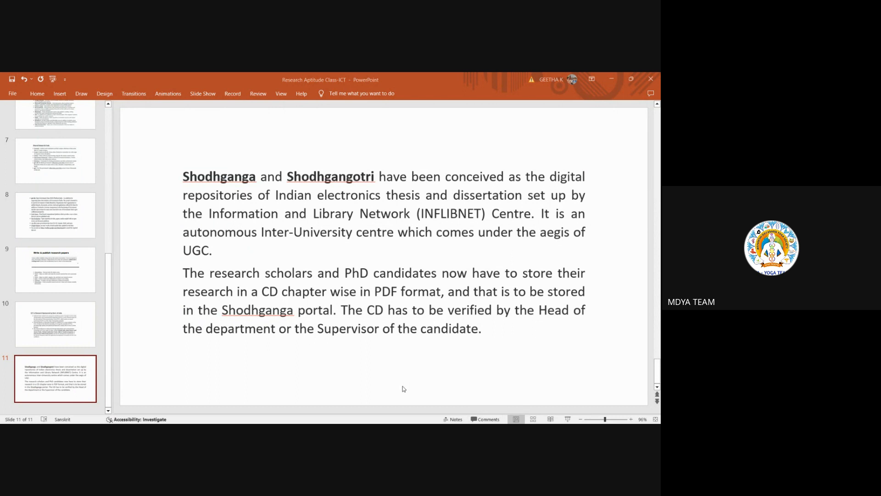
mouse_move(503, 406)
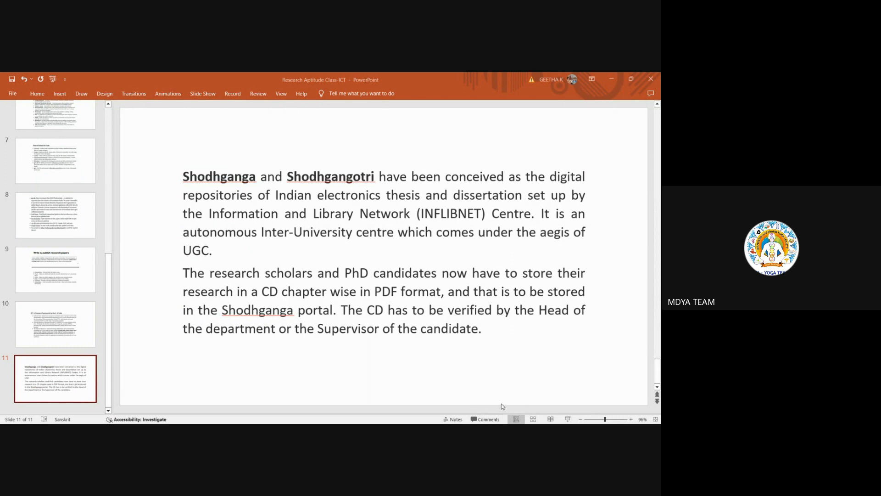
mouse_move(462, 368)
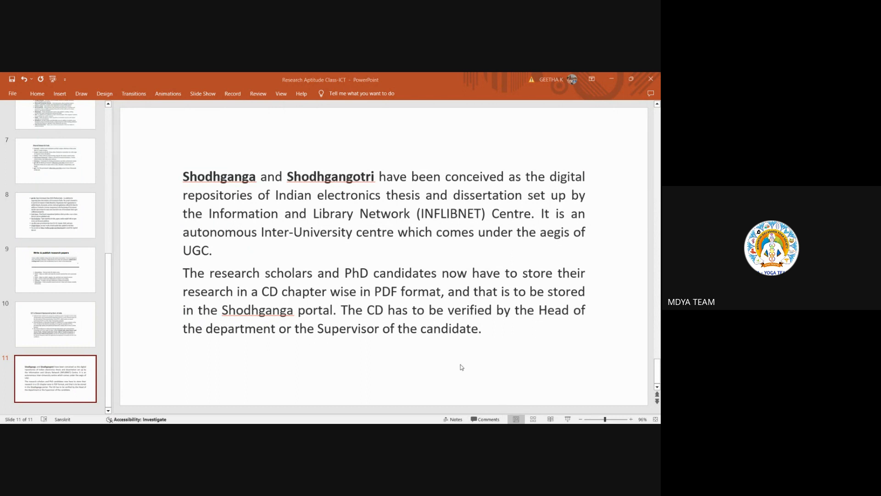
mouse_move(470, 403)
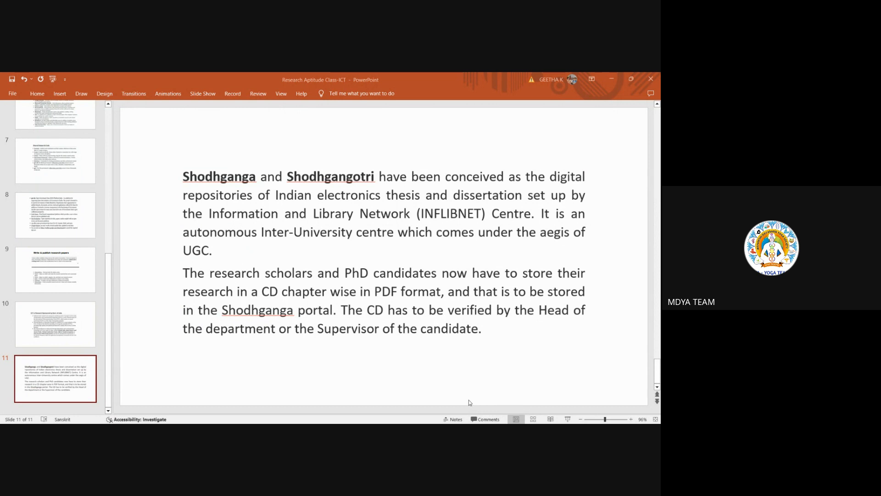
mouse_move(469, 400)
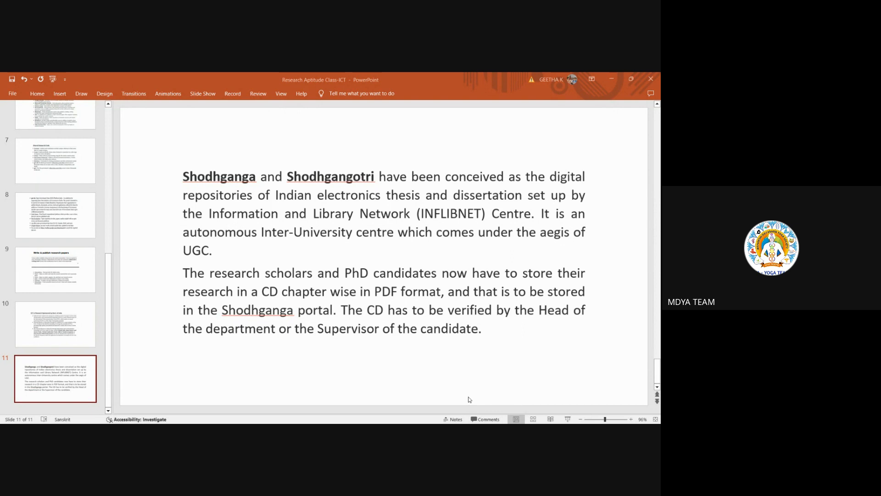
mouse_move(511, 412)
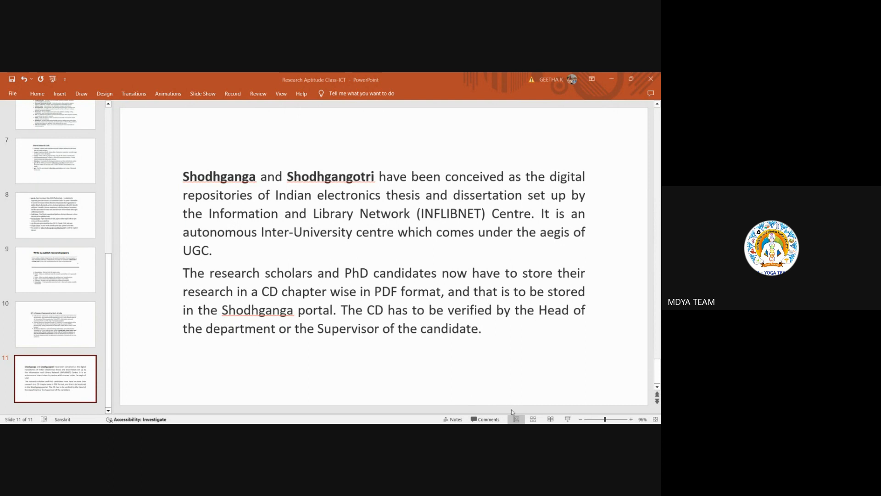
mouse_move(191, 242)
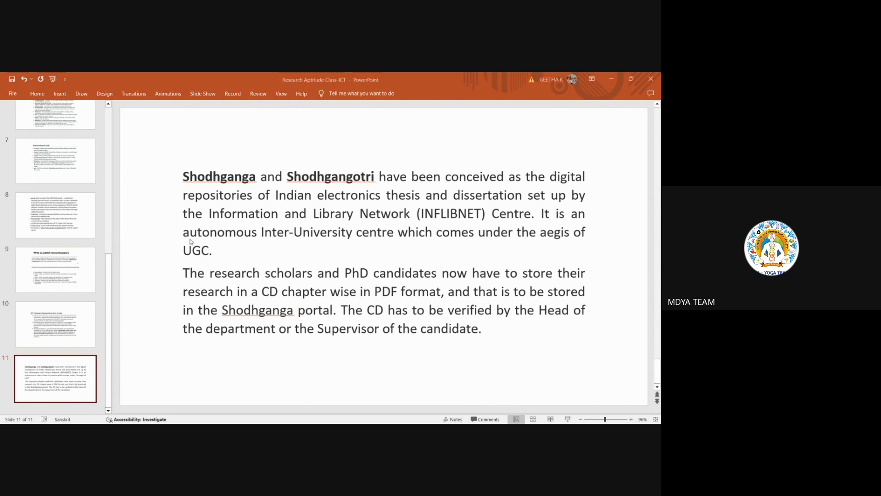
mouse_move(495, 398)
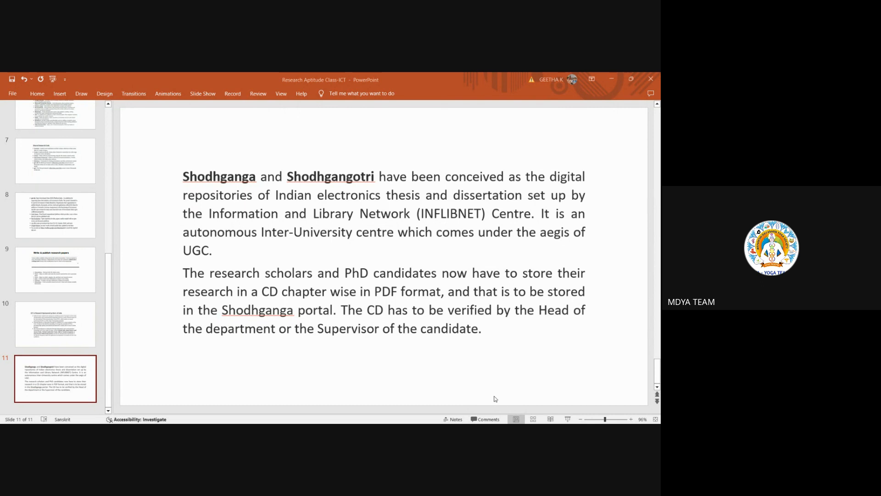
mouse_move(479, 373)
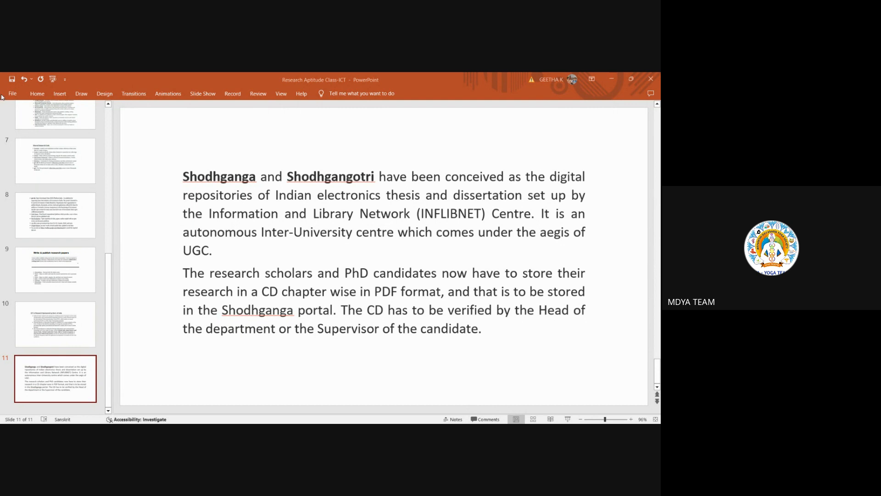
mouse_move(66, 142)
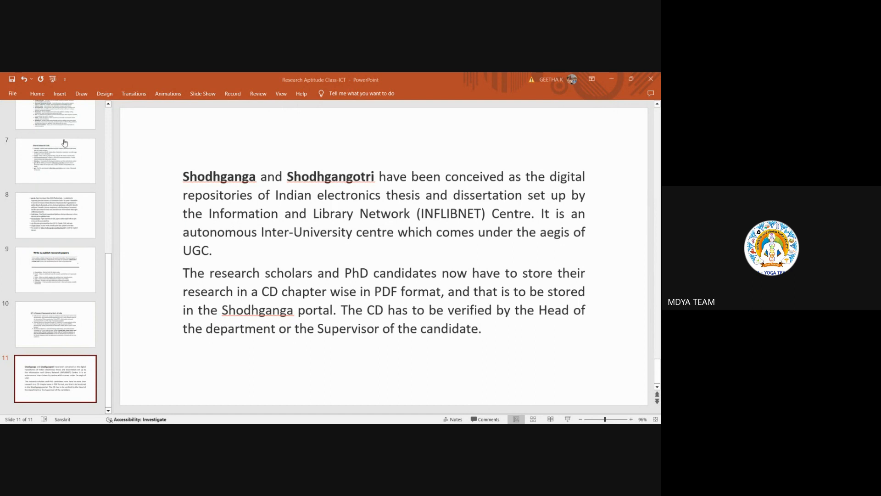